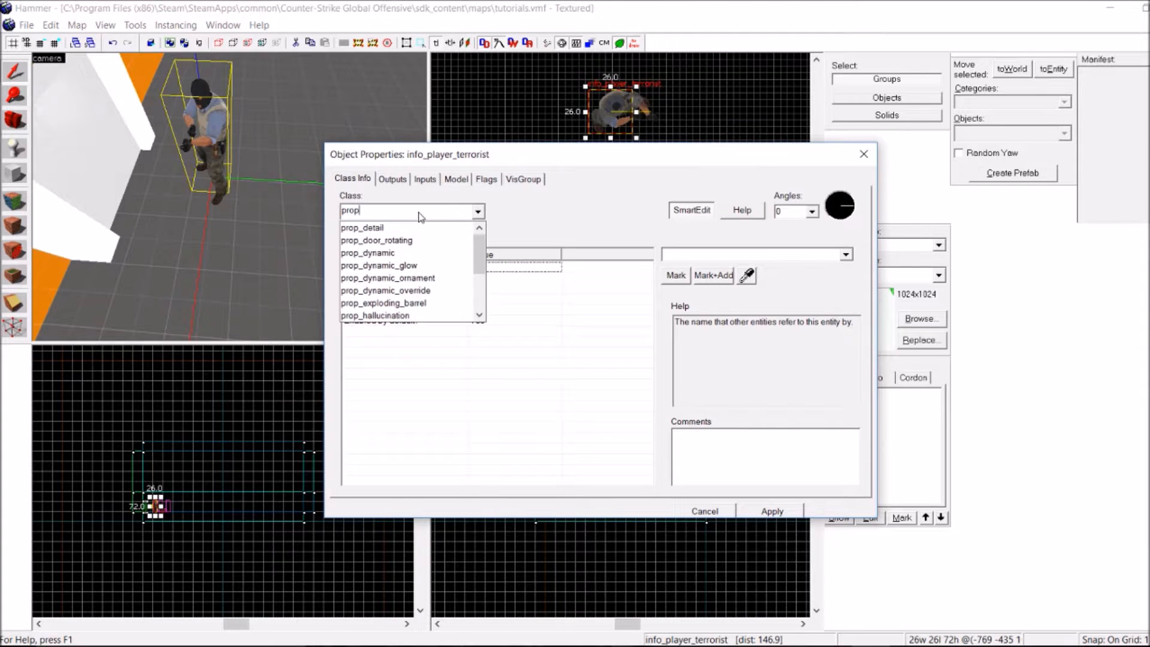
# - Convert the terrorist spawn into a prop_dynamic_override using the w_rif_ak47.mdl world model
pyautogui.click(386, 290)
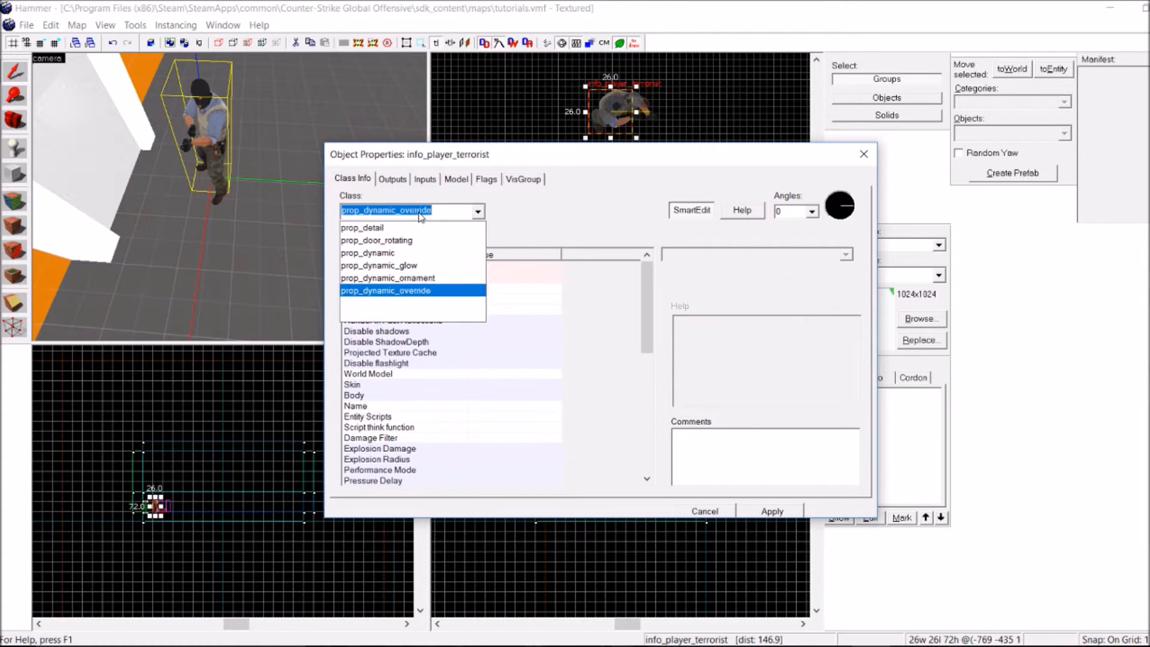
pyautogui.click(385, 290)
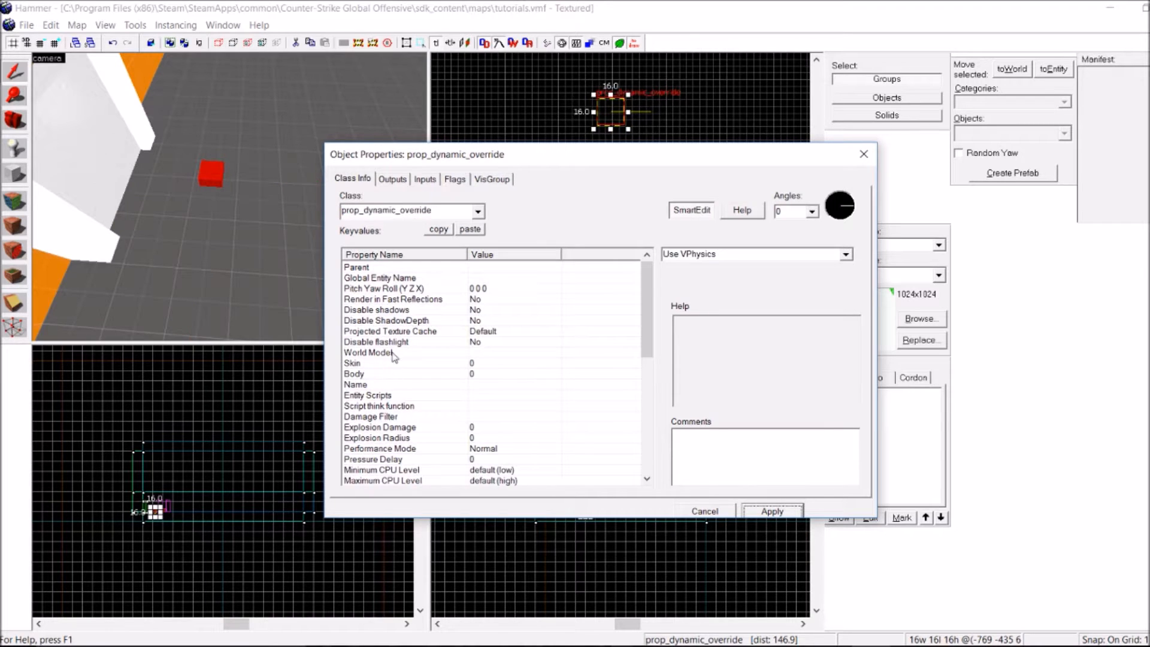
pyautogui.click(368, 352)
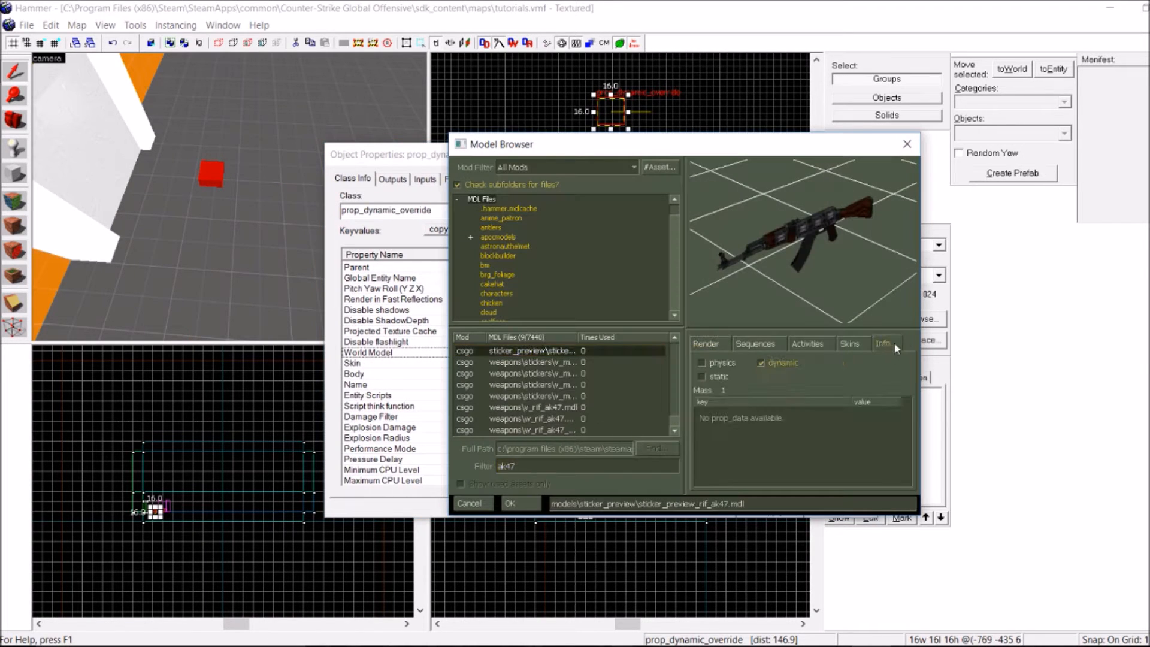
pyautogui.click(535, 407)
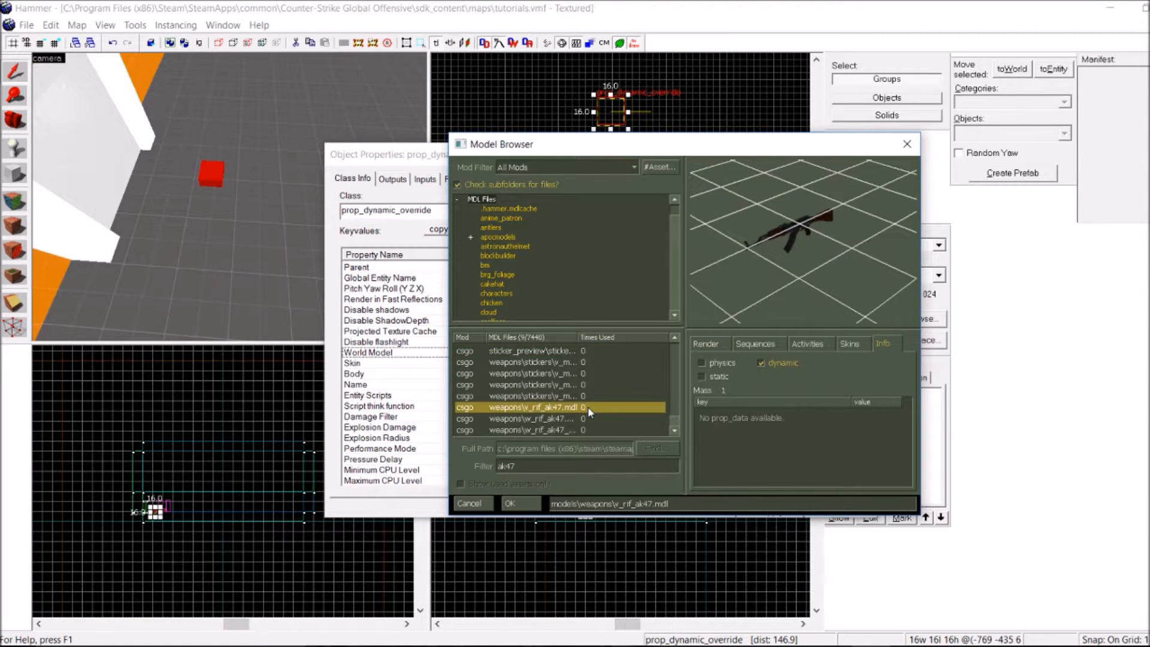
pyautogui.click(532, 418)
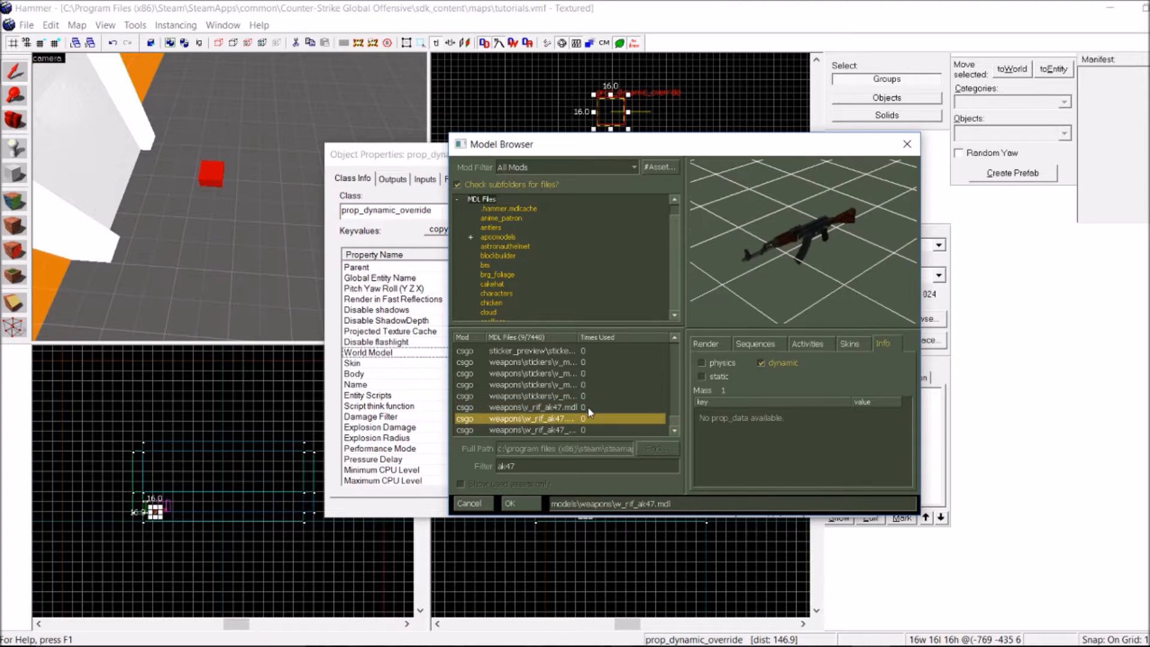
pyautogui.click(520, 503)
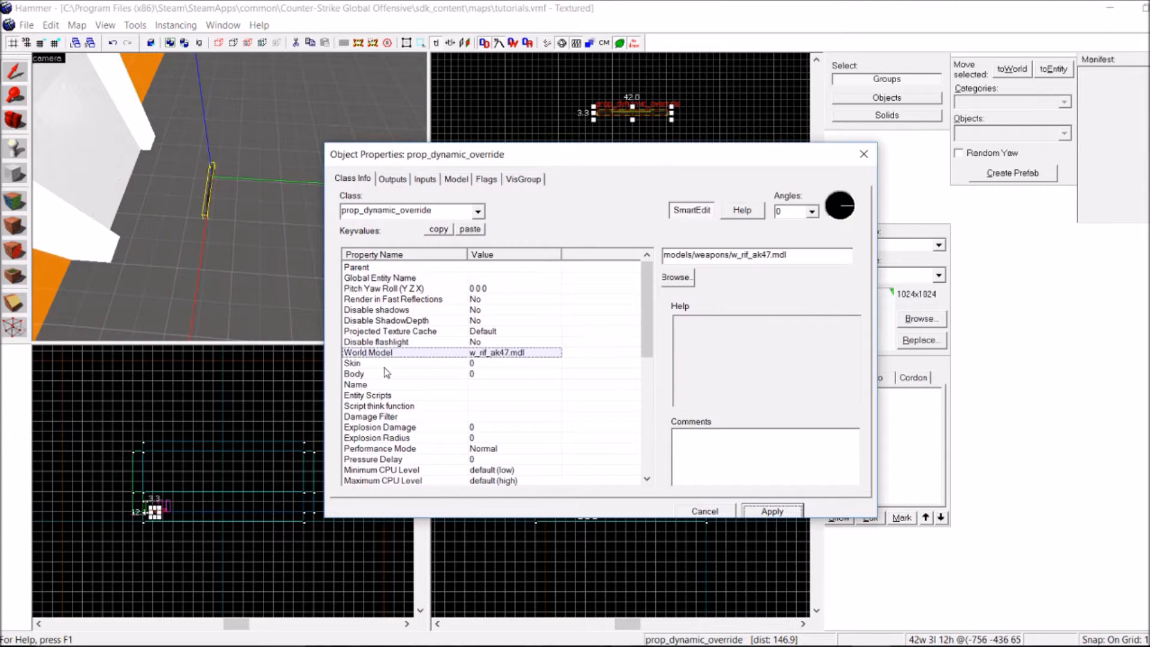
# - Set the AK-47 prop's Collisions to Not Solid and apply
pyautogui.click(376, 309)
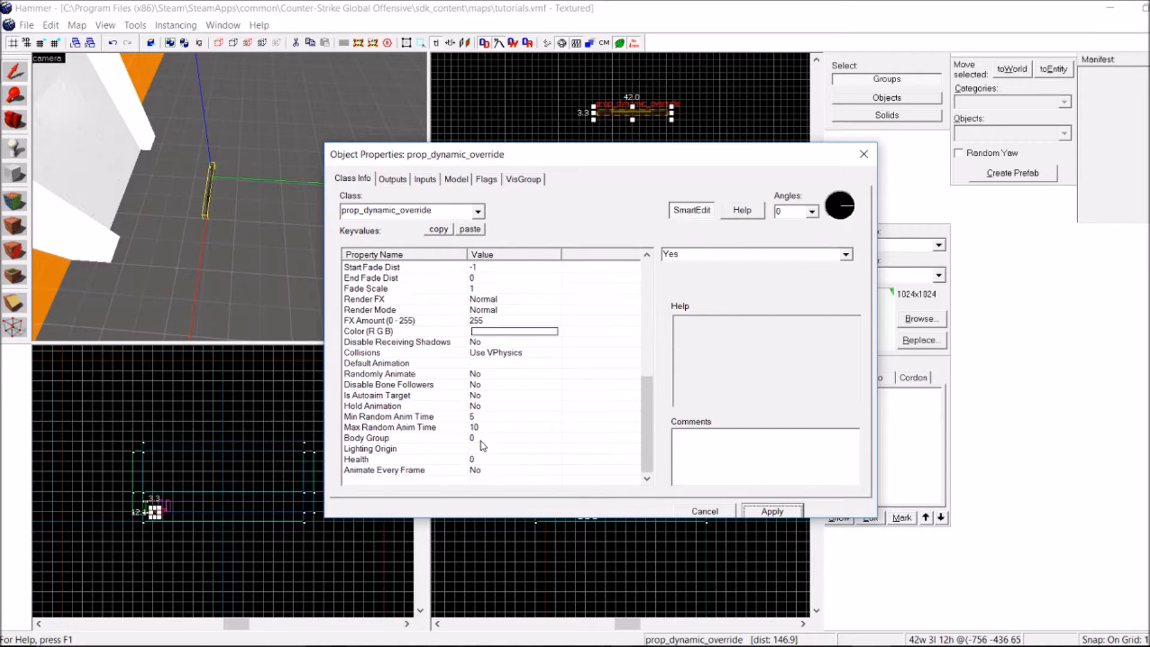
pyautogui.moveTo(391, 366)
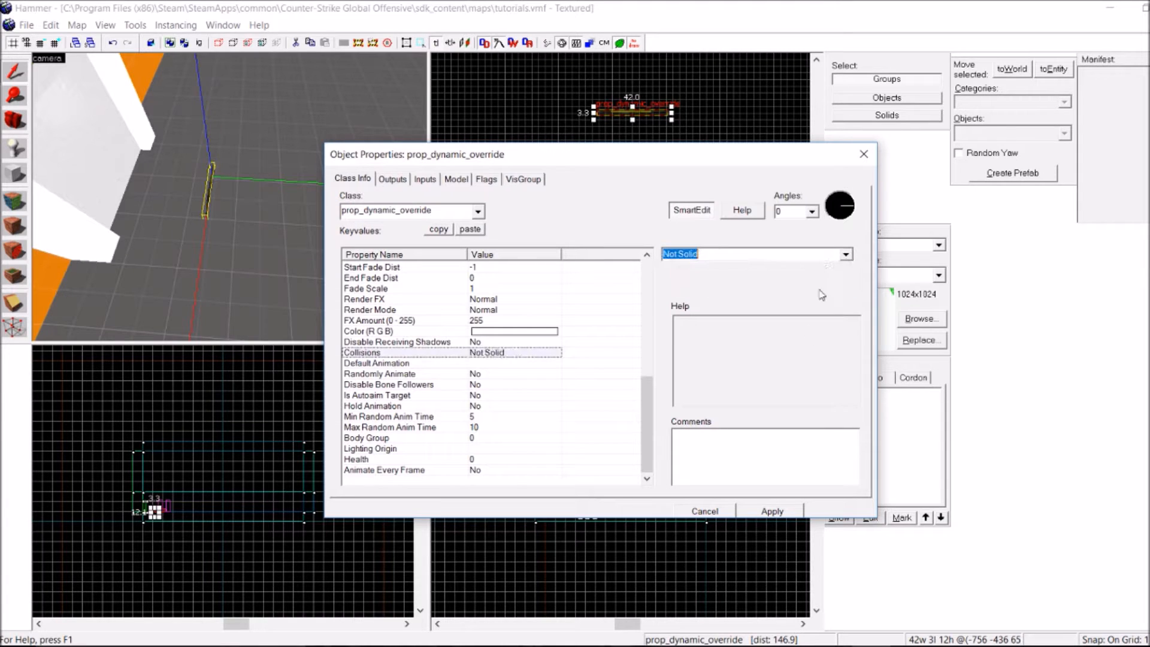
pyautogui.click(703, 510)
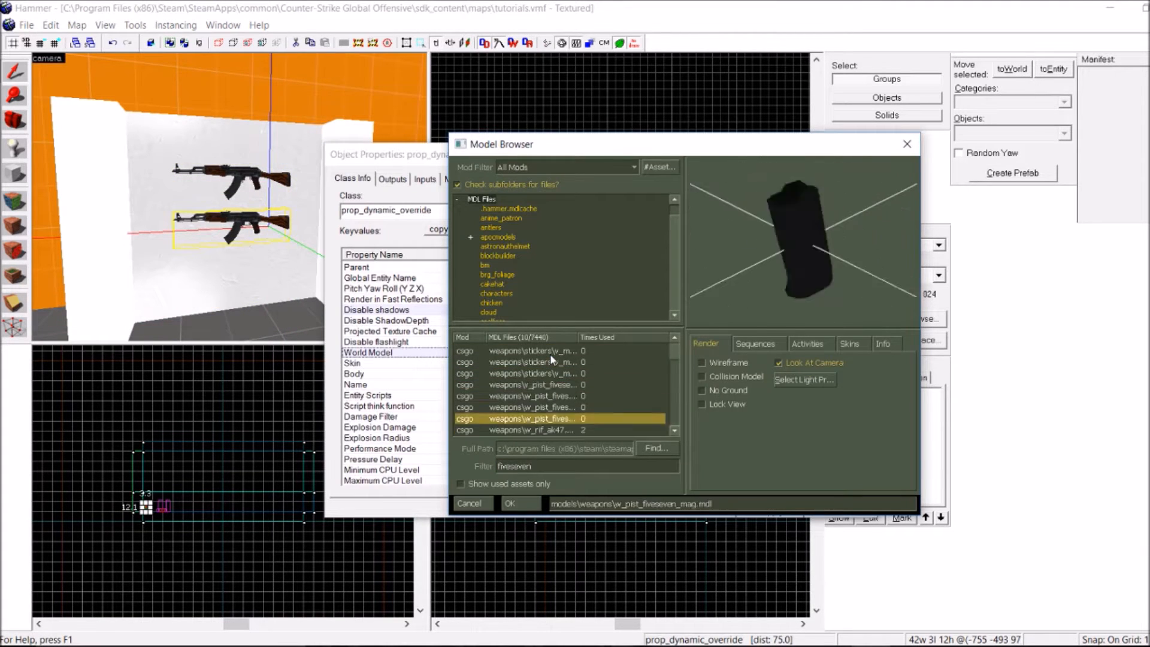
# - Confirm a Five-Seven world model for the second weapon prop
pyautogui.click(519, 503)
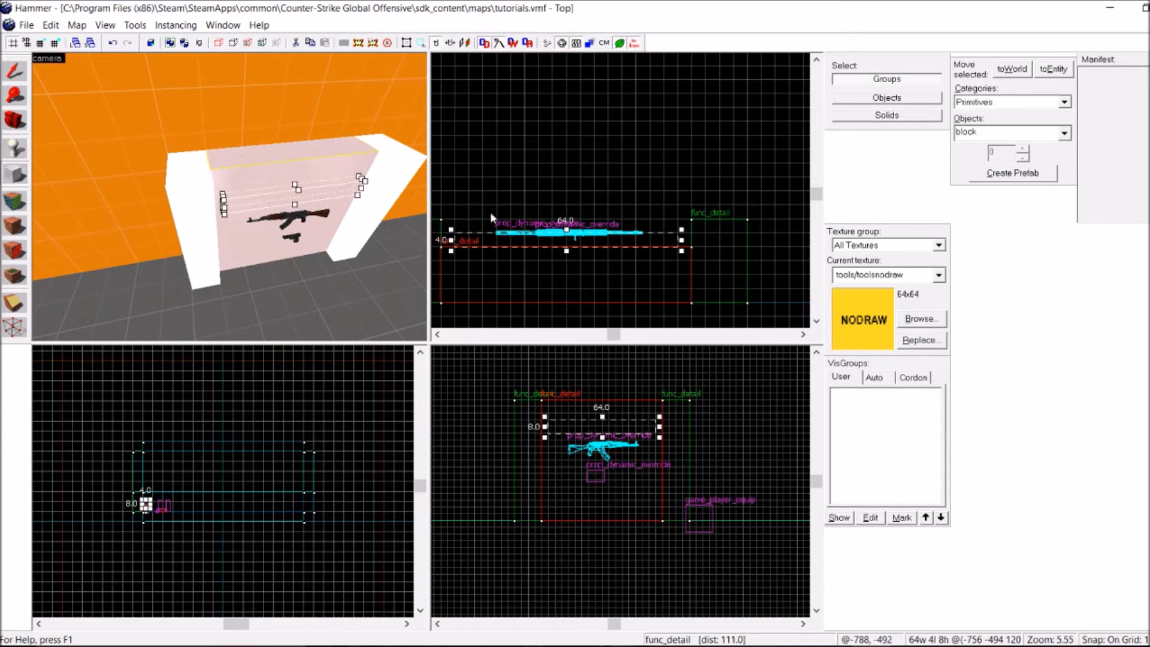
# - Select the hazard-striped wall block and change its class to func_button
pyautogui.click(920, 318)
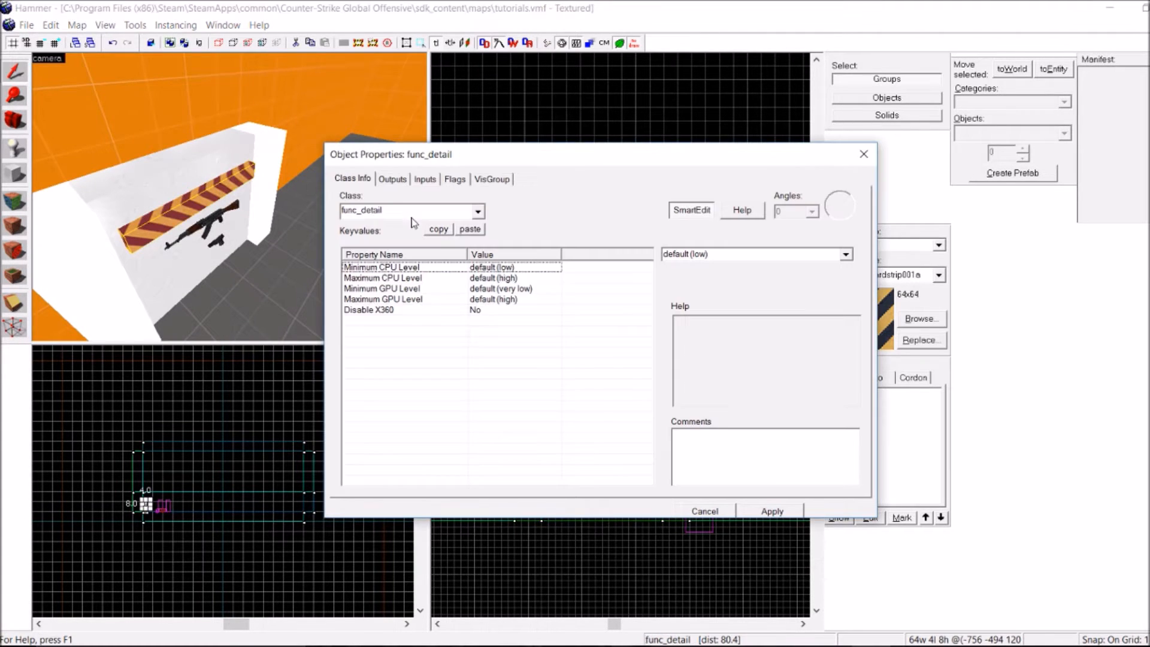
pyautogui.click(479, 211)
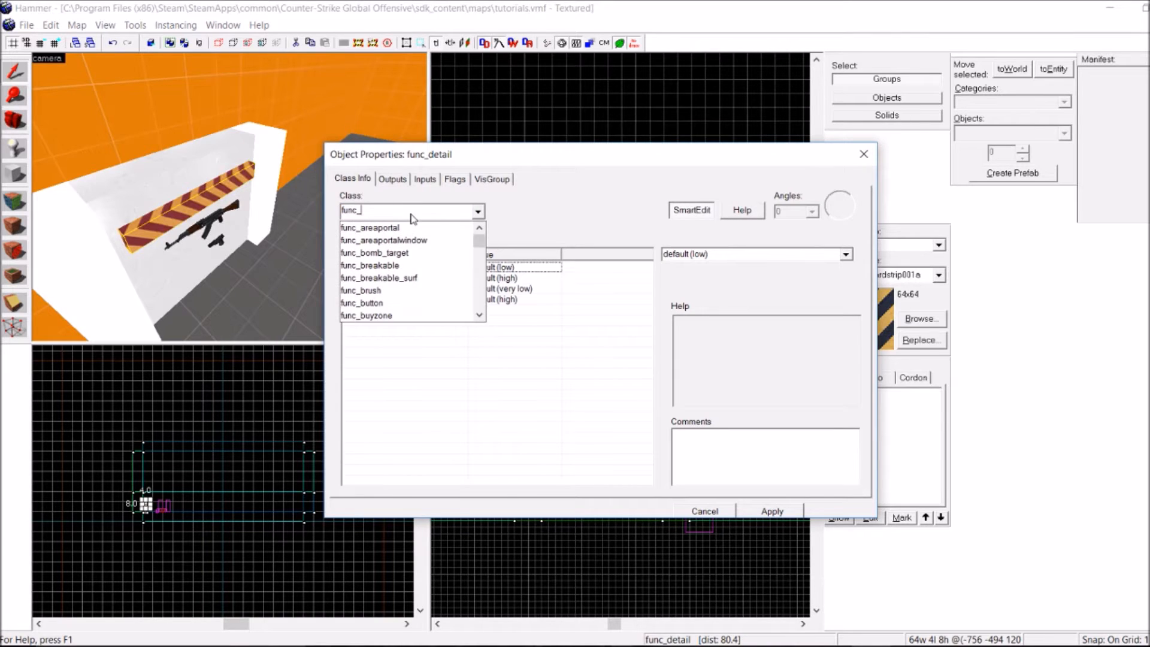
pyautogui.click(360, 303)
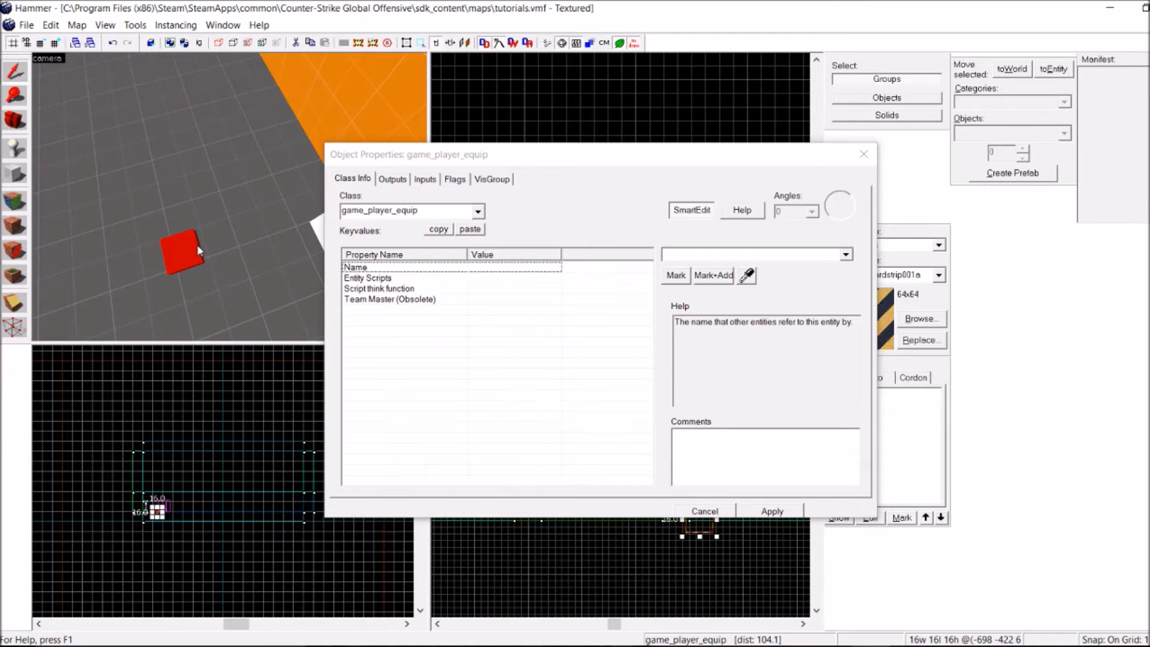
# - Name the game_player_equip 'akspawner' and add a weapon_ak47 keyvalue
pyautogui.write('akspawner')
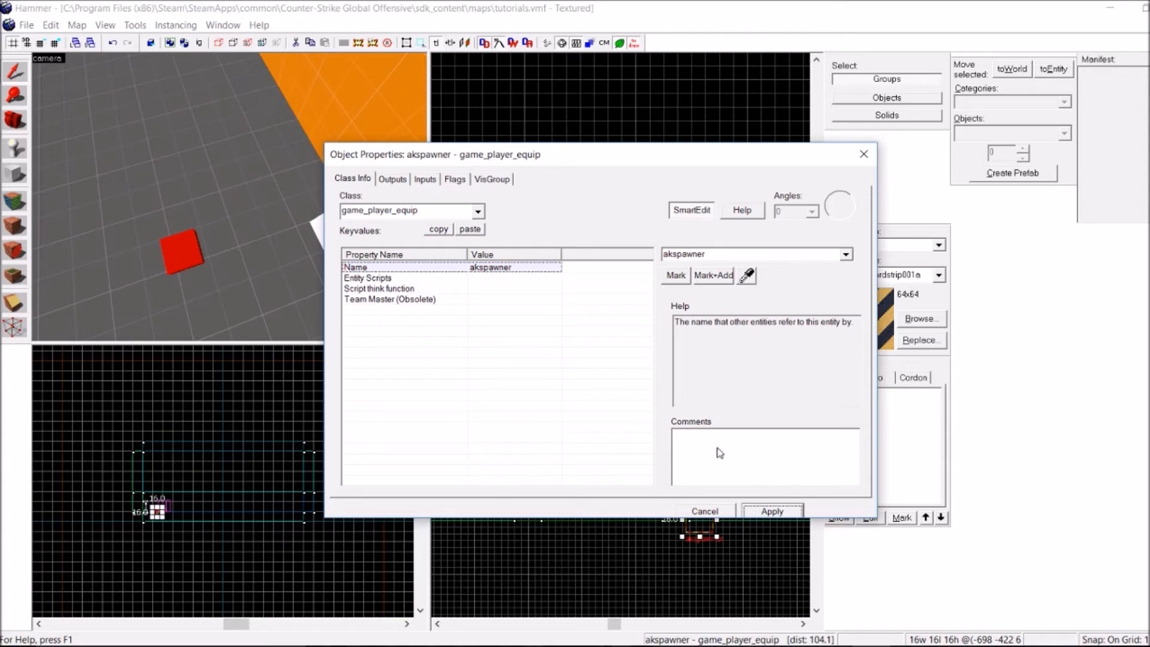
pyautogui.click(690, 211)
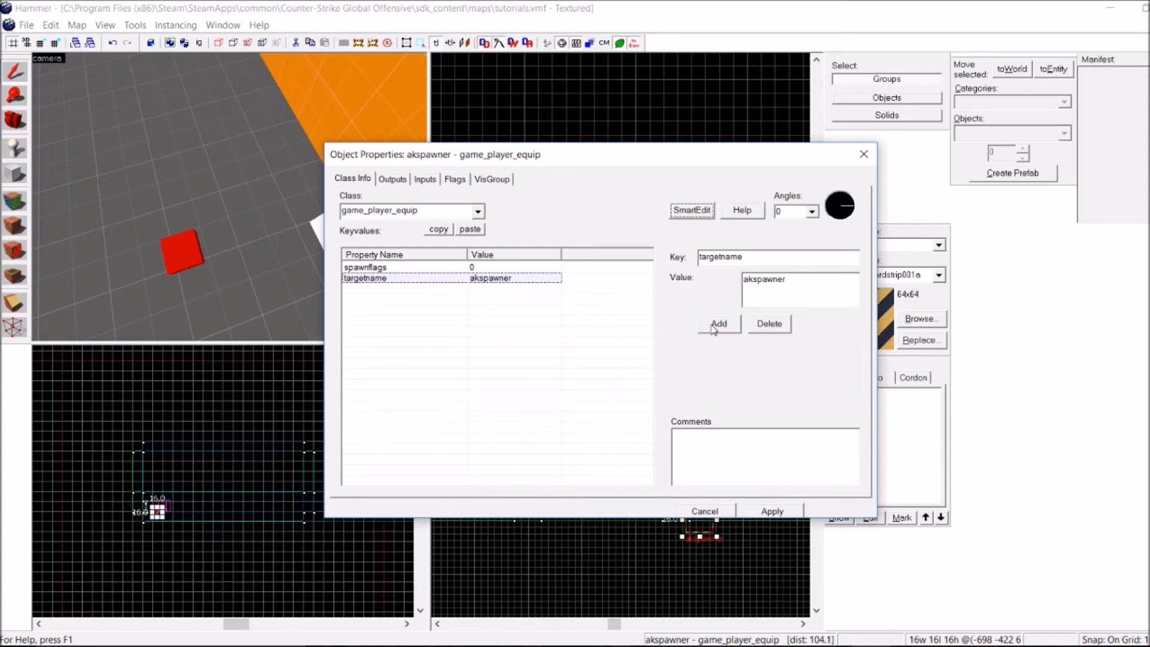
pyautogui.click(717, 323)
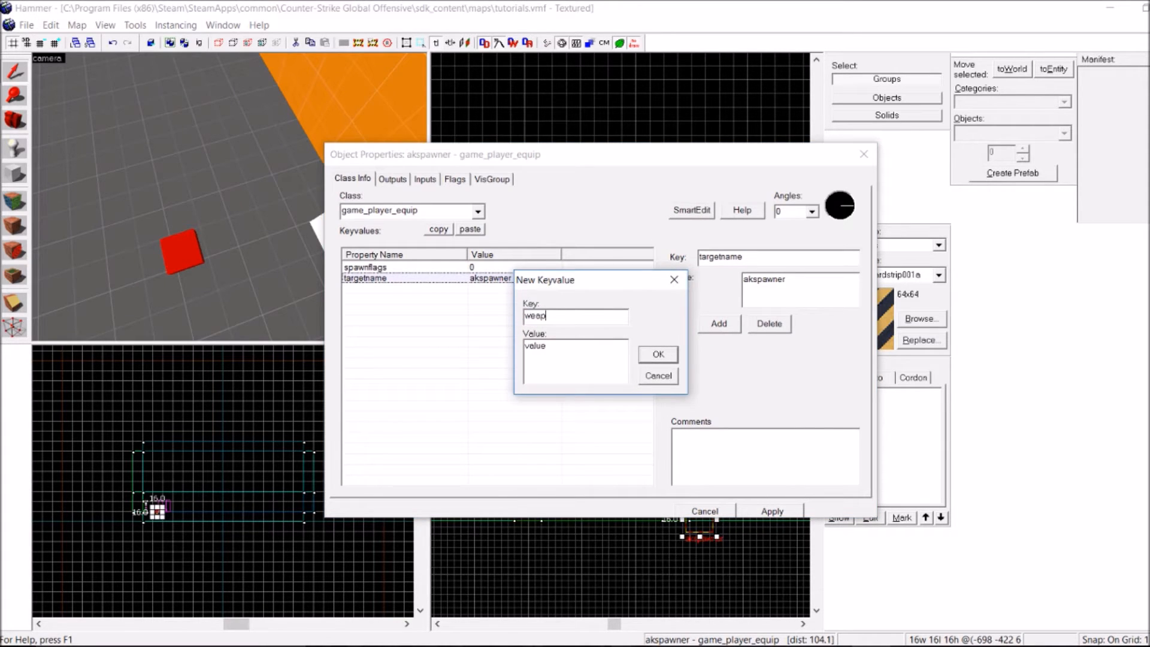
pyautogui.write('on_ak47')
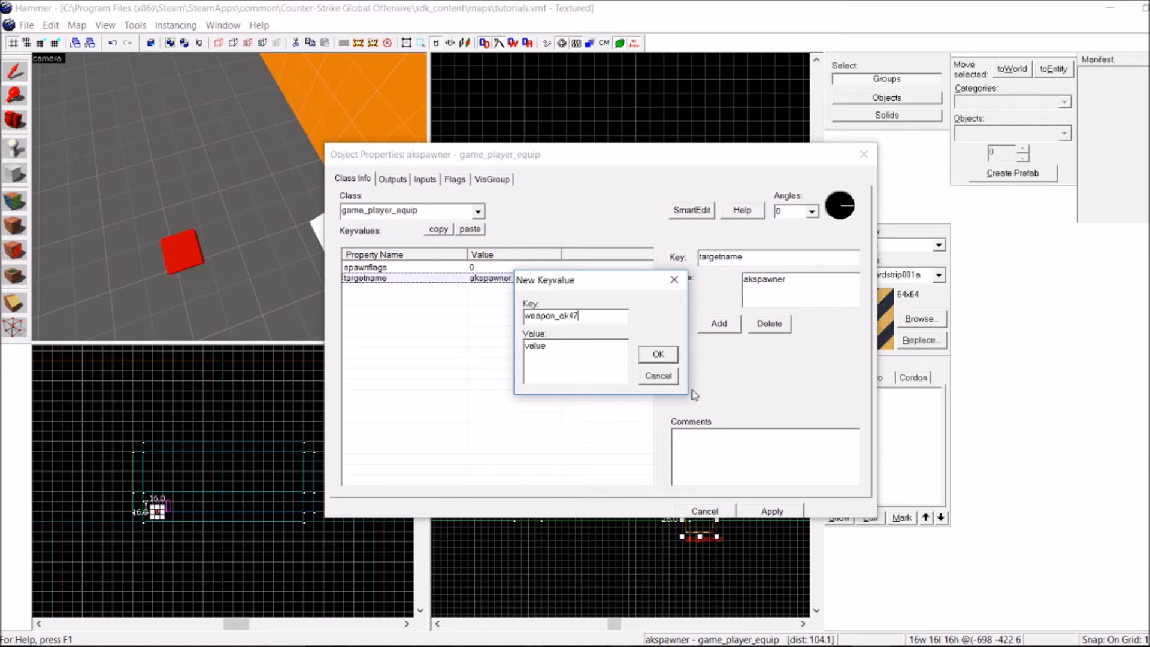
pyautogui.click(656, 354)
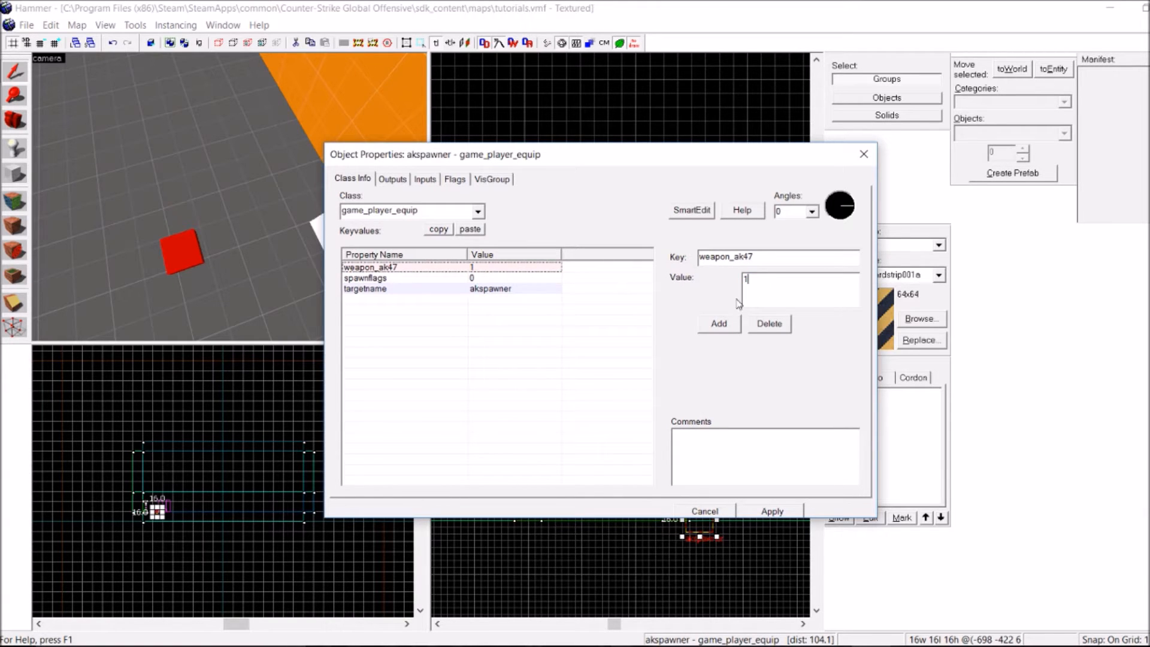
# - Add weapon_fiveseven and weapon_hegrenade keys to akspawner, with value 1
pyautogui.click(717, 323)
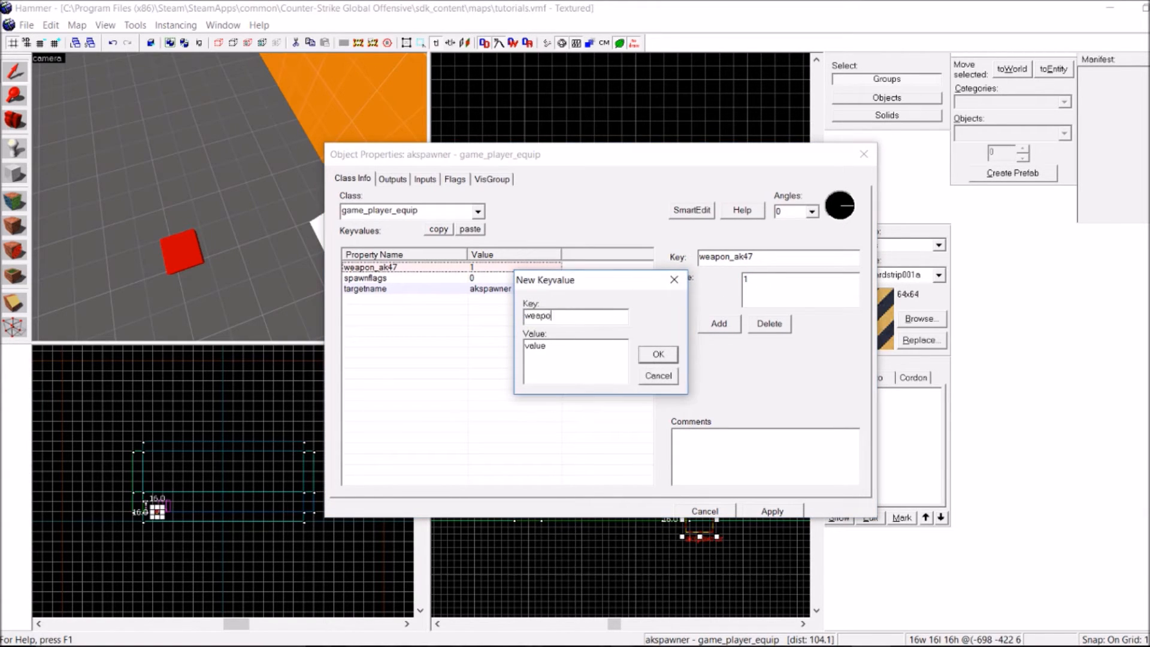
pyautogui.write('n_fiveseven')
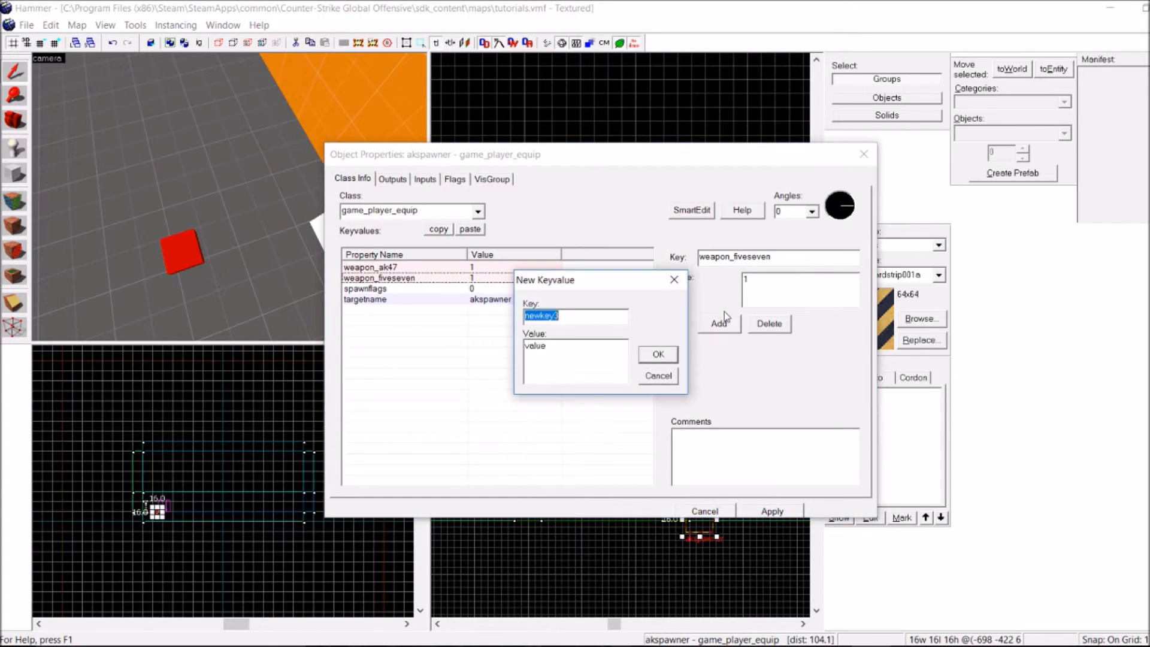
pyautogui.write('weapon')
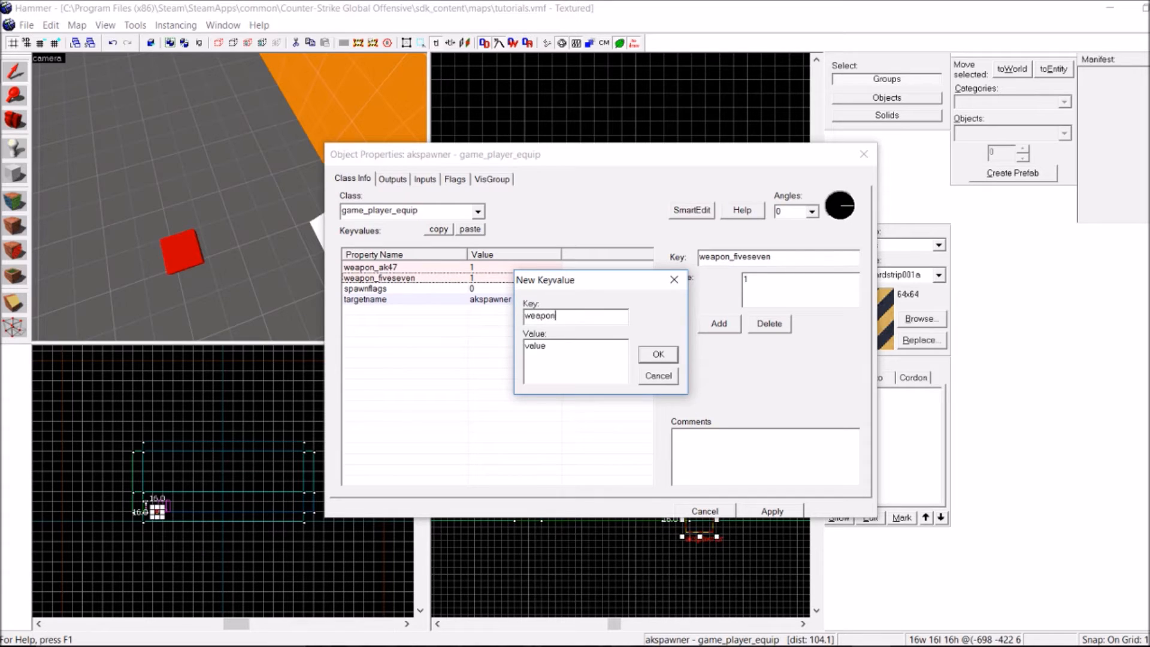
pyautogui.write('_hegrenade')
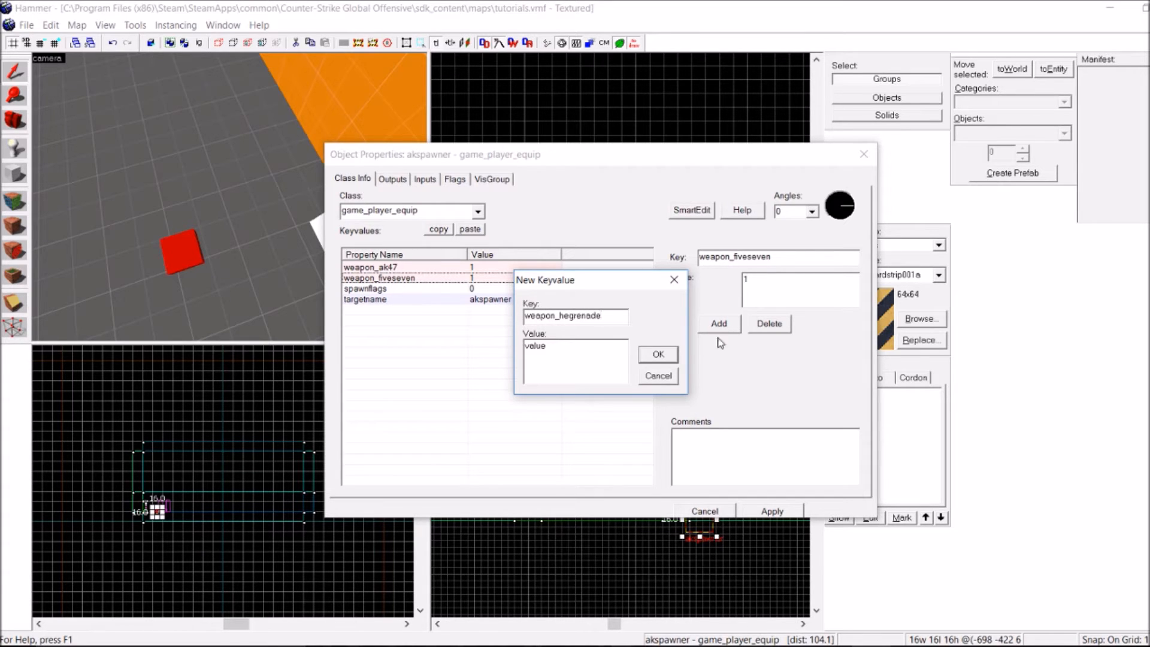
pyautogui.click(656, 353)
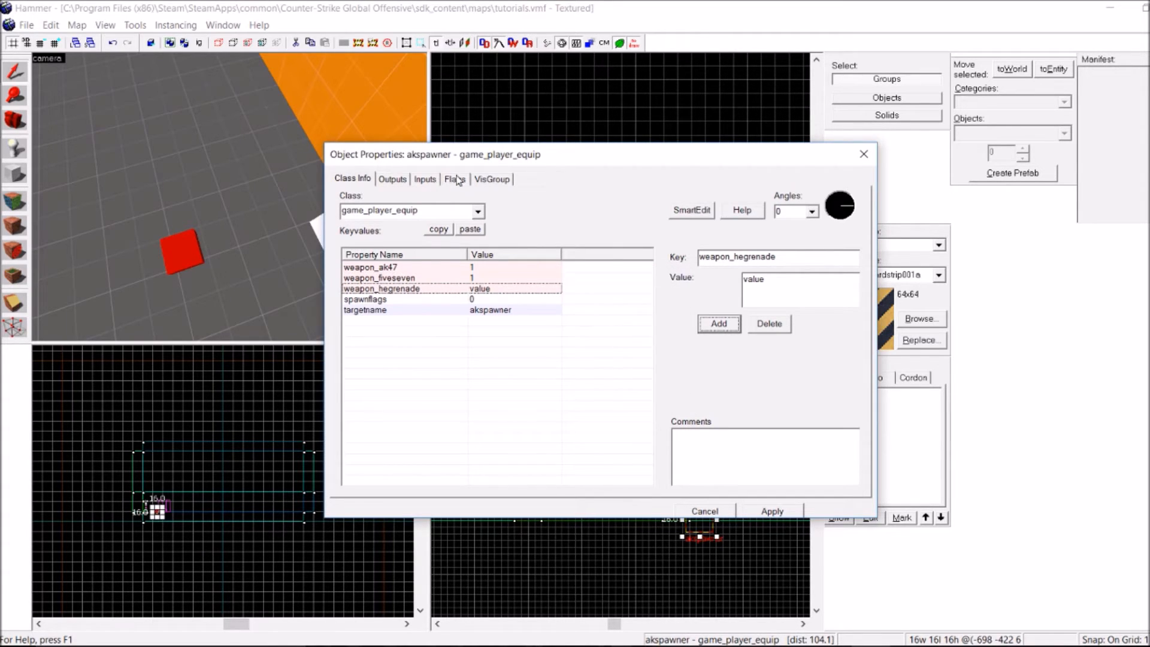
pyautogui.write('1')
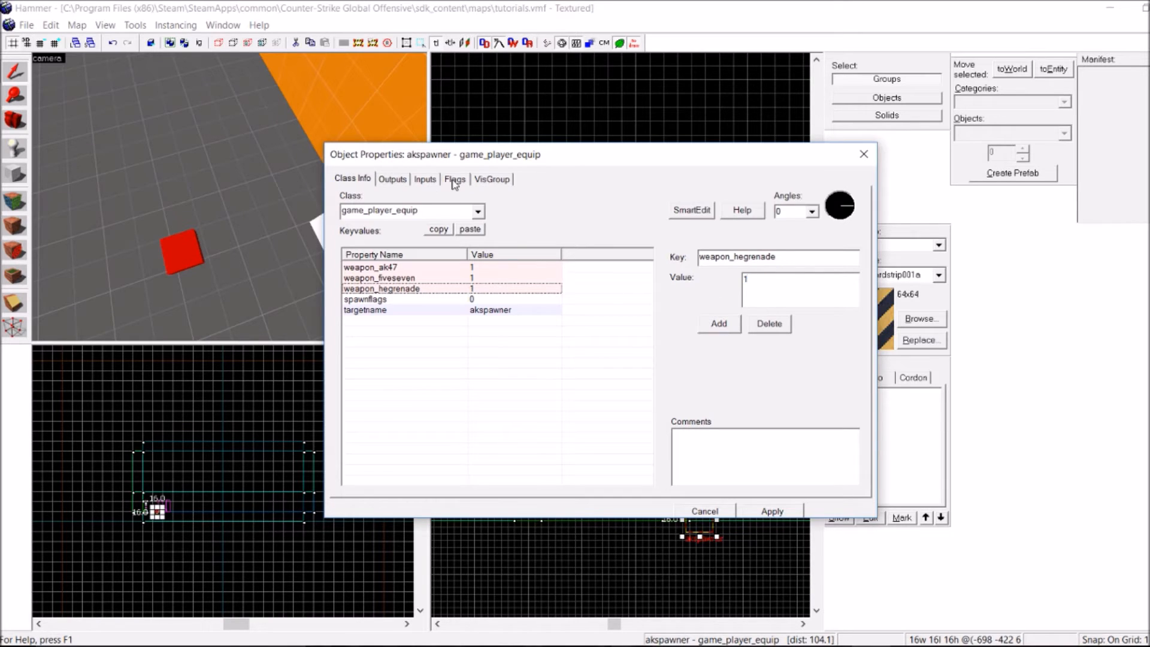
# - Enable akspawner's Use Only and Only Strip Same Weapon Type flags, giving spawnflags 5
pyautogui.click(455, 179)
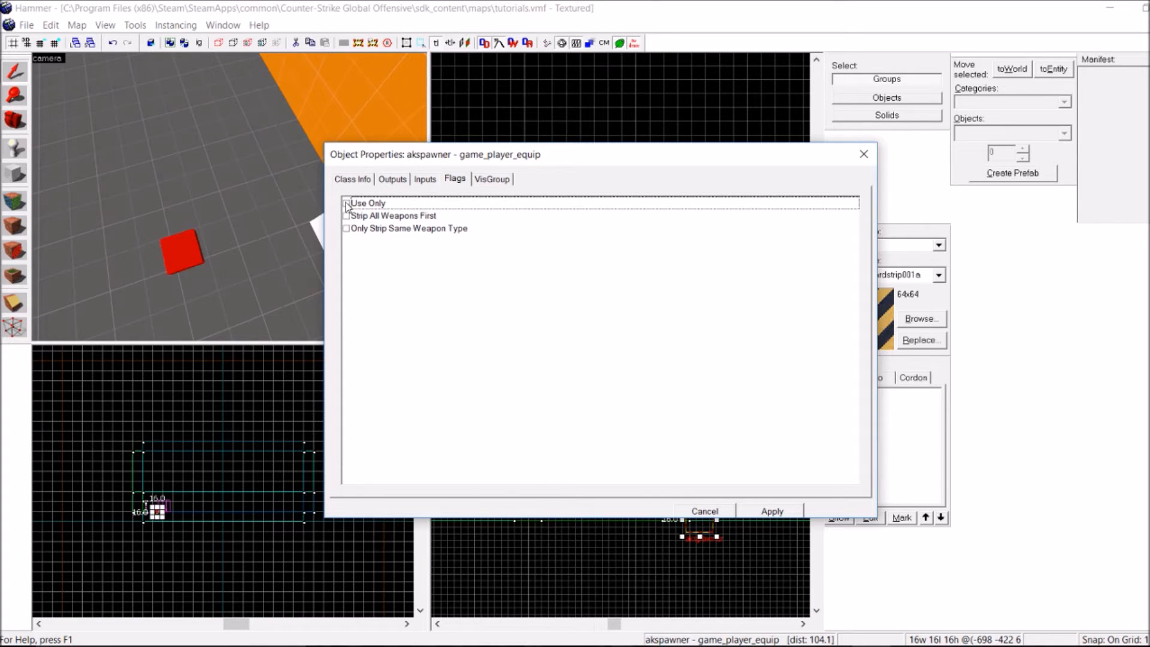
pyautogui.click(347, 228)
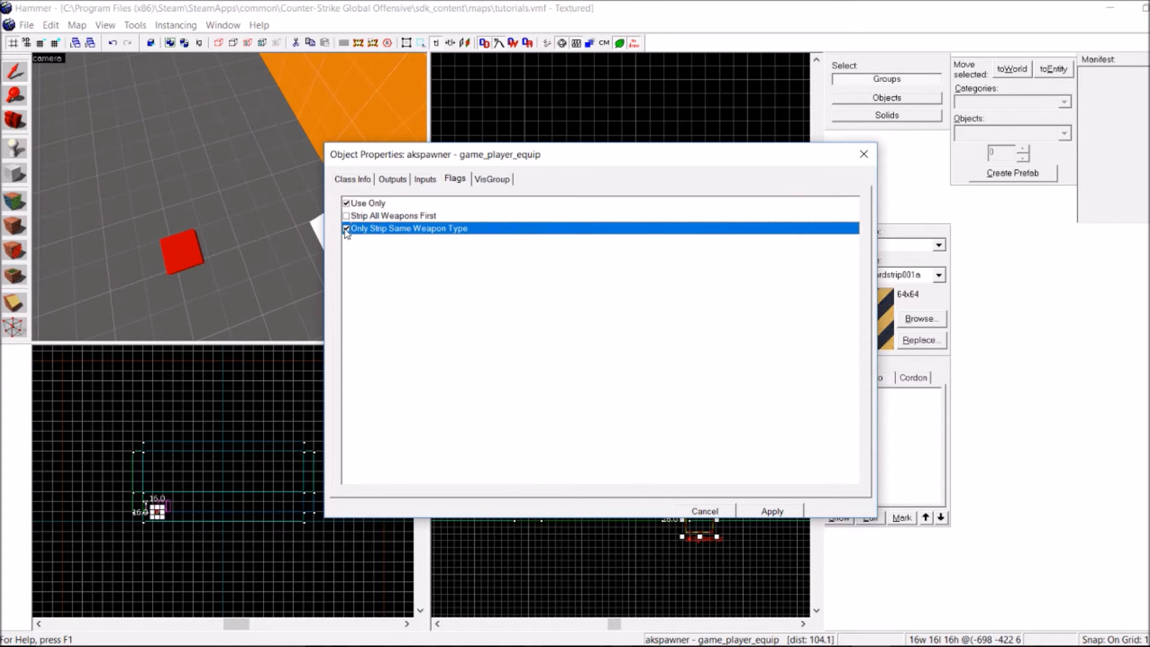
pyautogui.click(352, 178)
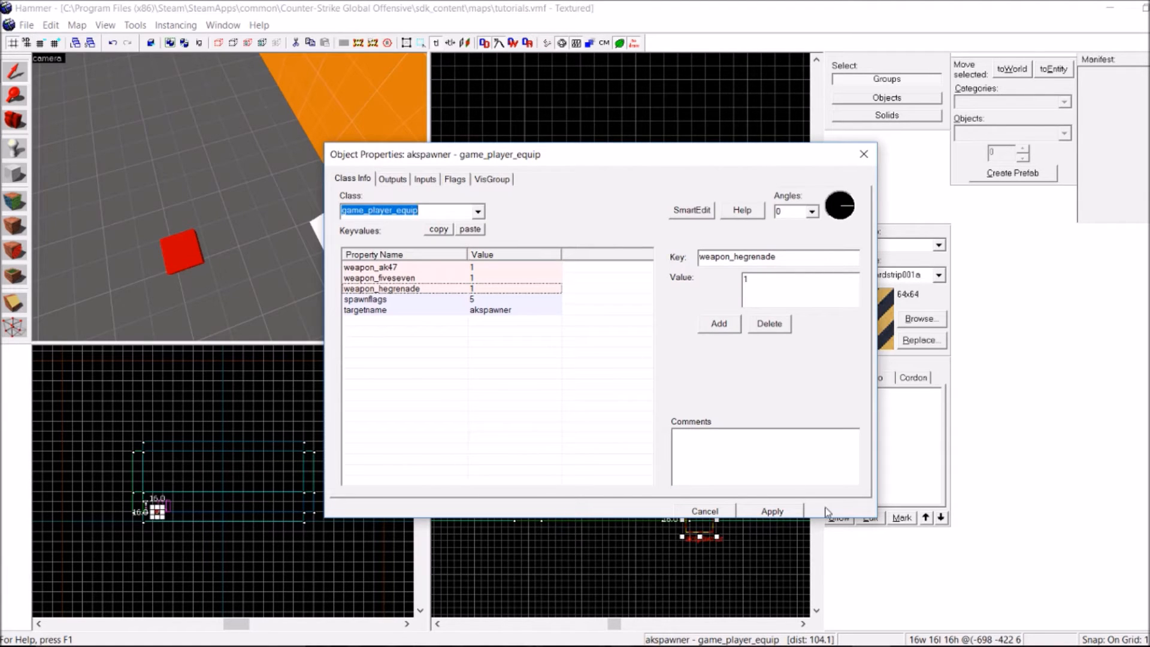
pyautogui.click(690, 210)
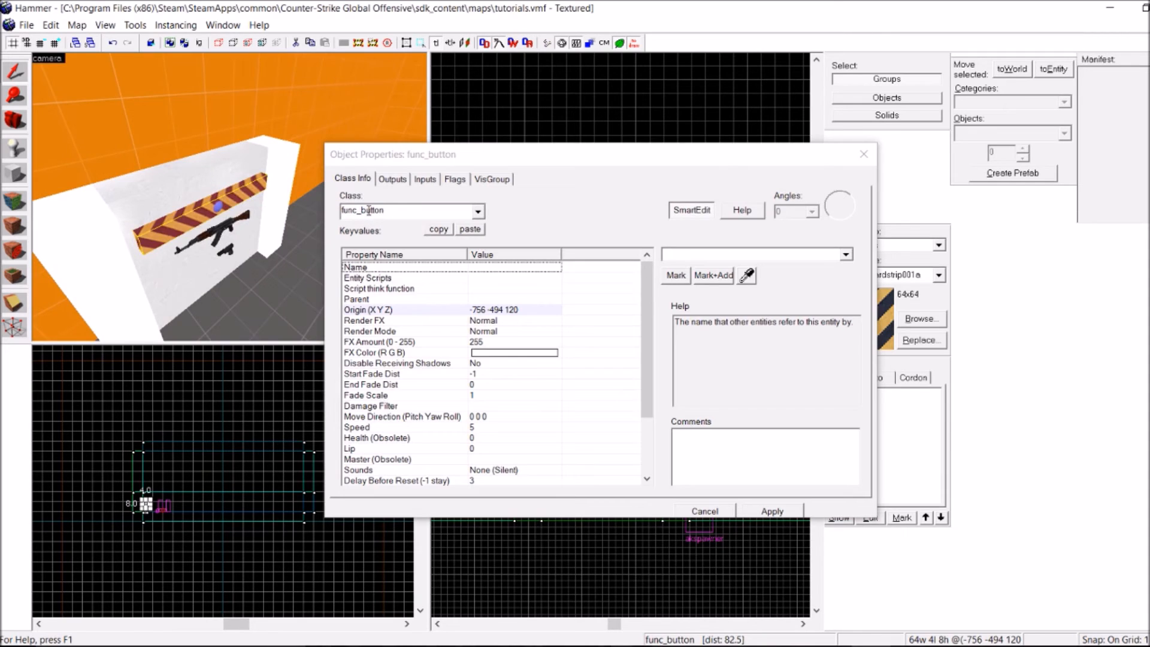
# - Check the button's Use Activates flag and set Delay Before Reset to 0
pyautogui.click(453, 179)
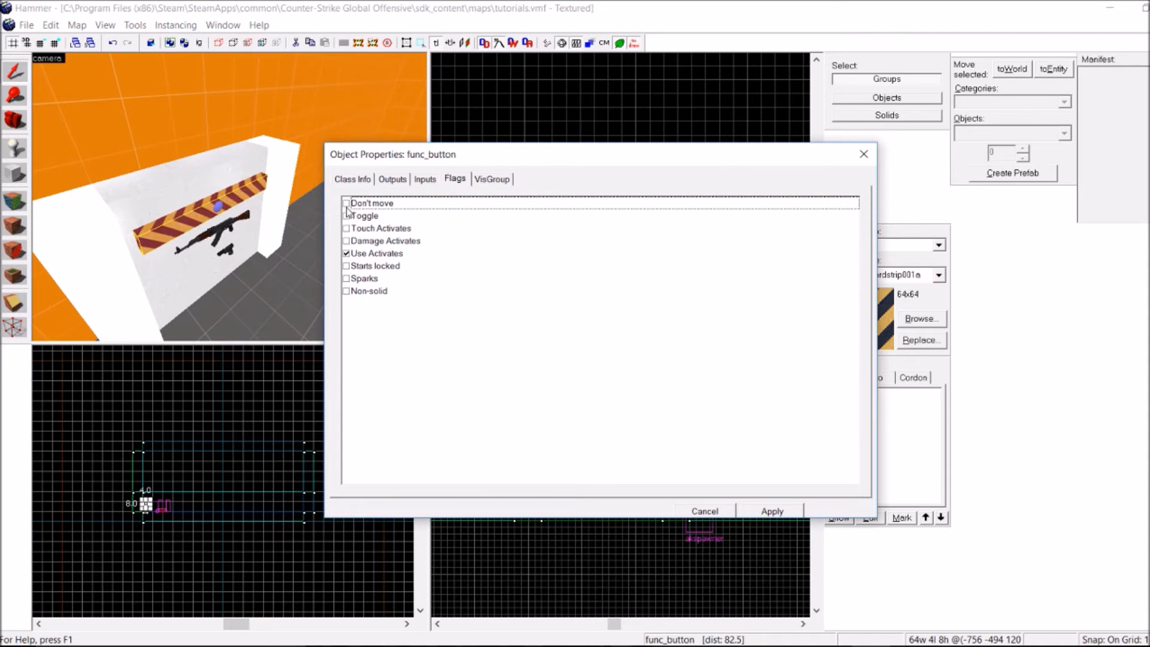
pyautogui.click(352, 178)
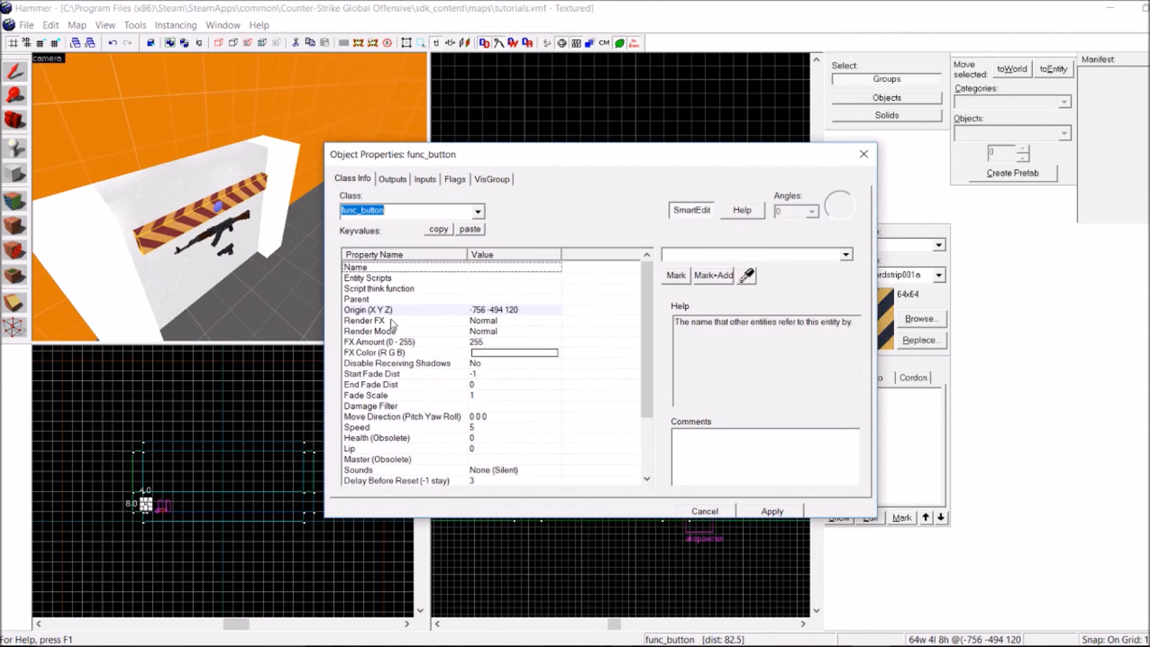
pyautogui.scroll(-3)
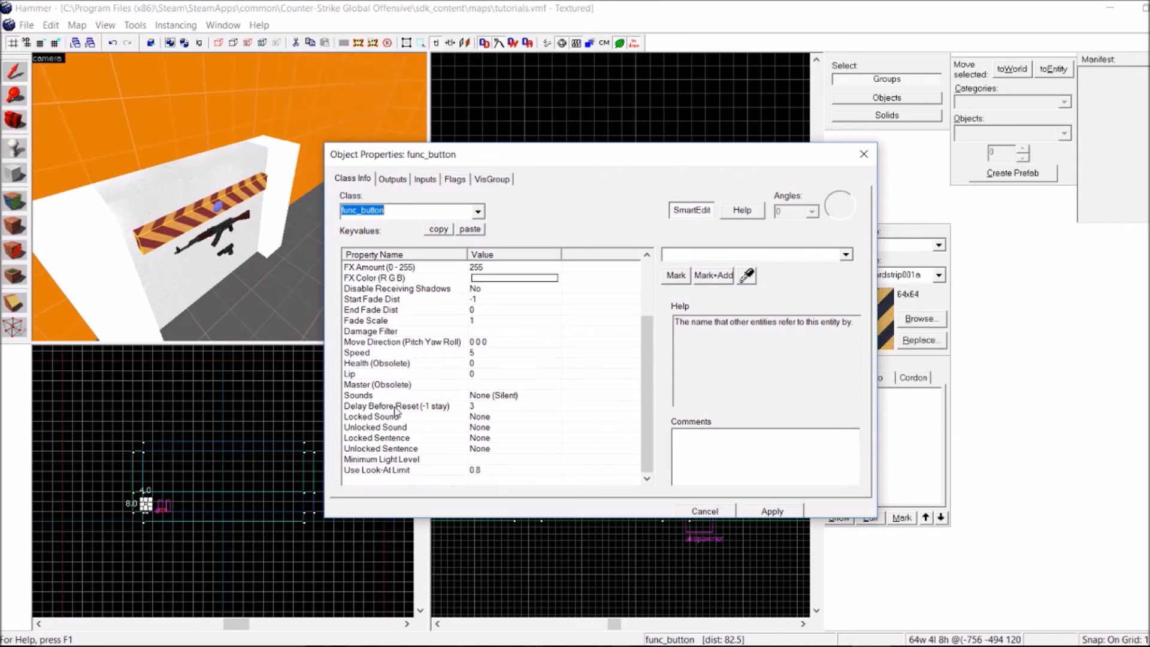
pyautogui.click(396, 406)
pyautogui.write('0')
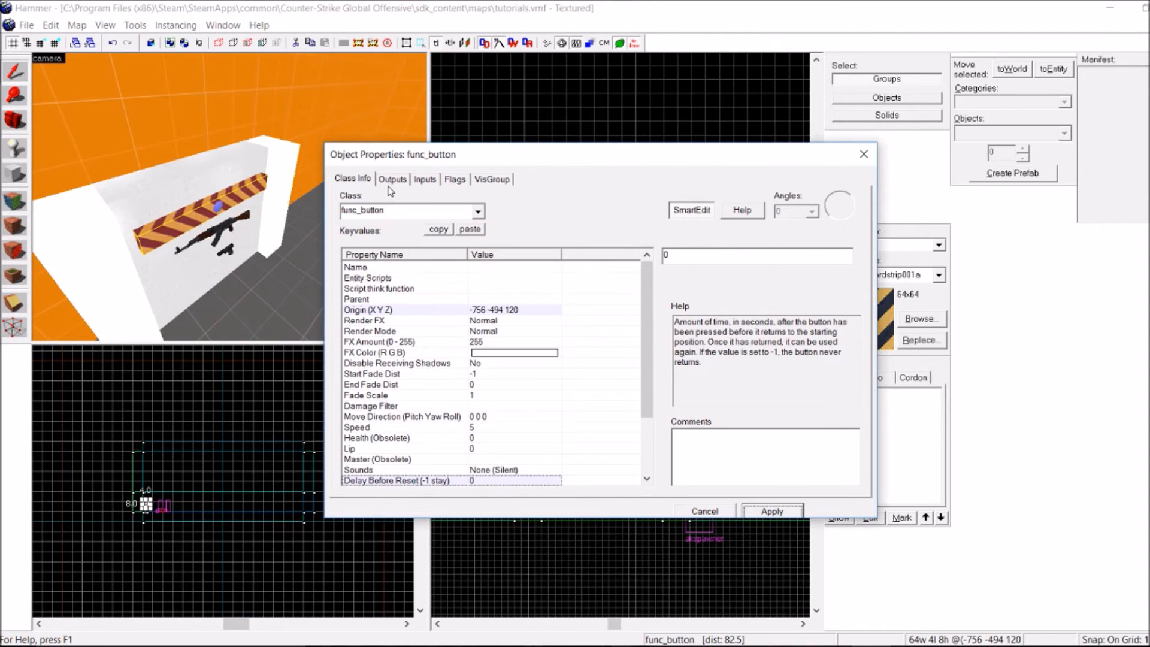
# - Add an OnPressed output calling use on akspawner with parameter !activator
pyautogui.click(392, 179)
pyautogui.write('aksp')
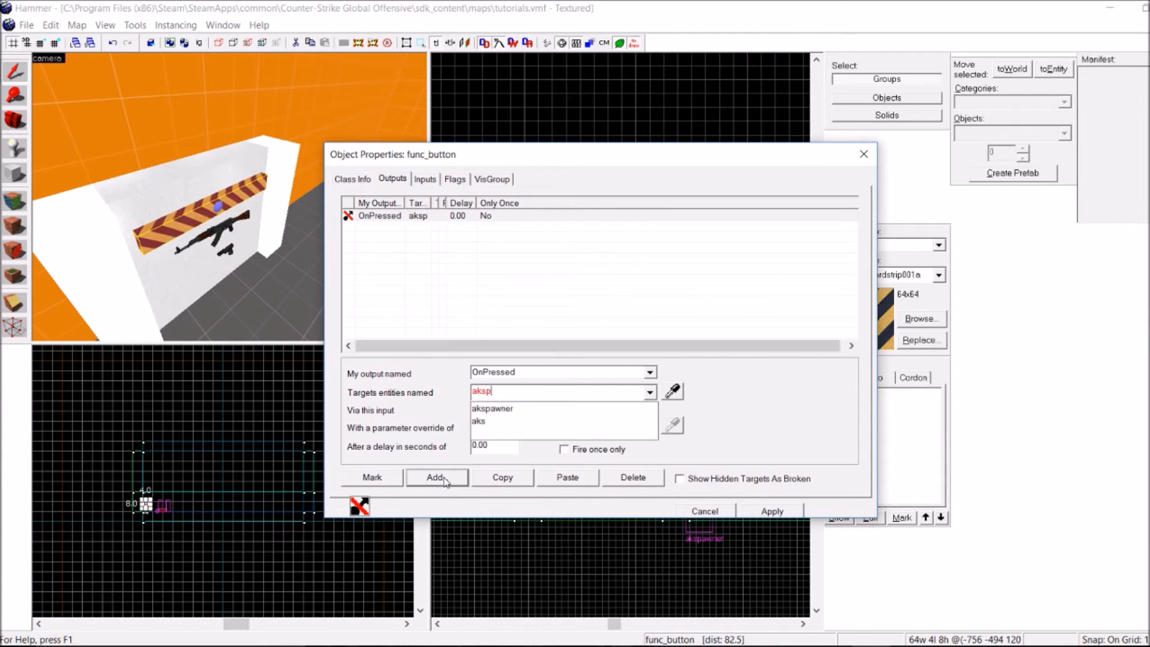
pyautogui.click(493, 408)
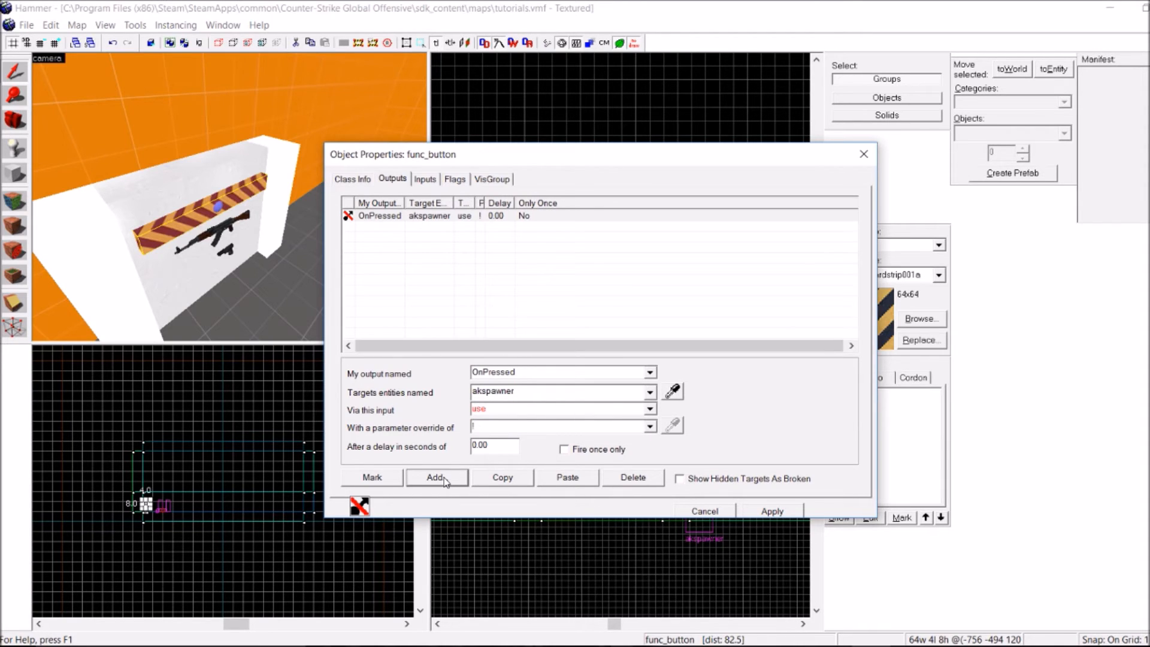
pyautogui.write('activator')
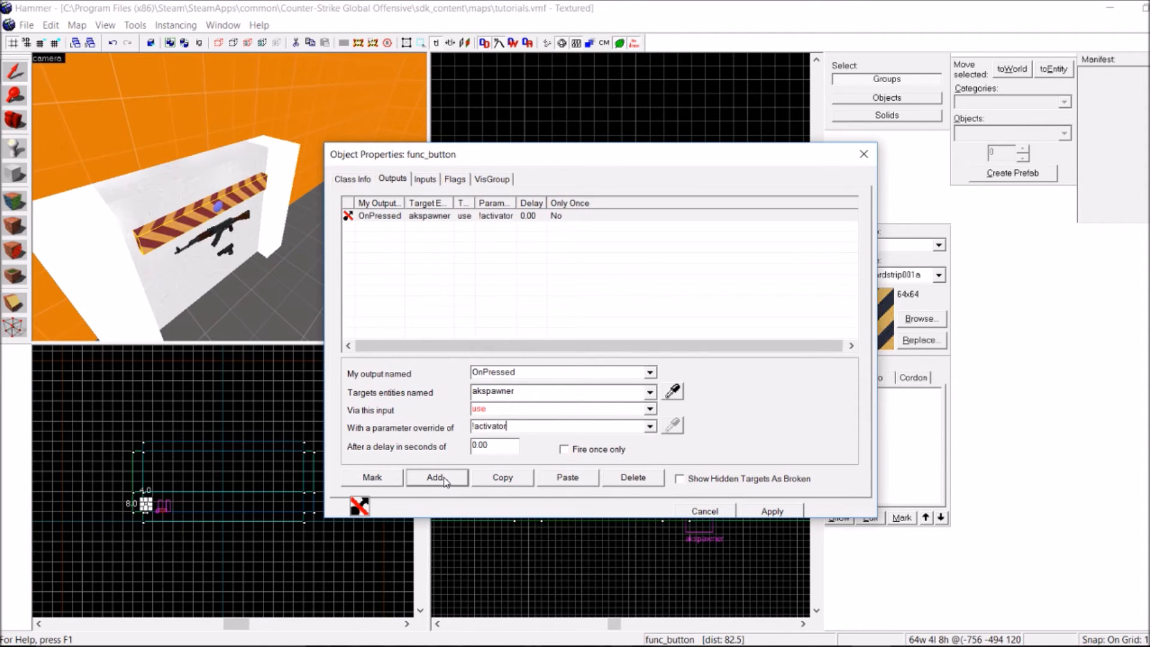
pyautogui.click(352, 179)
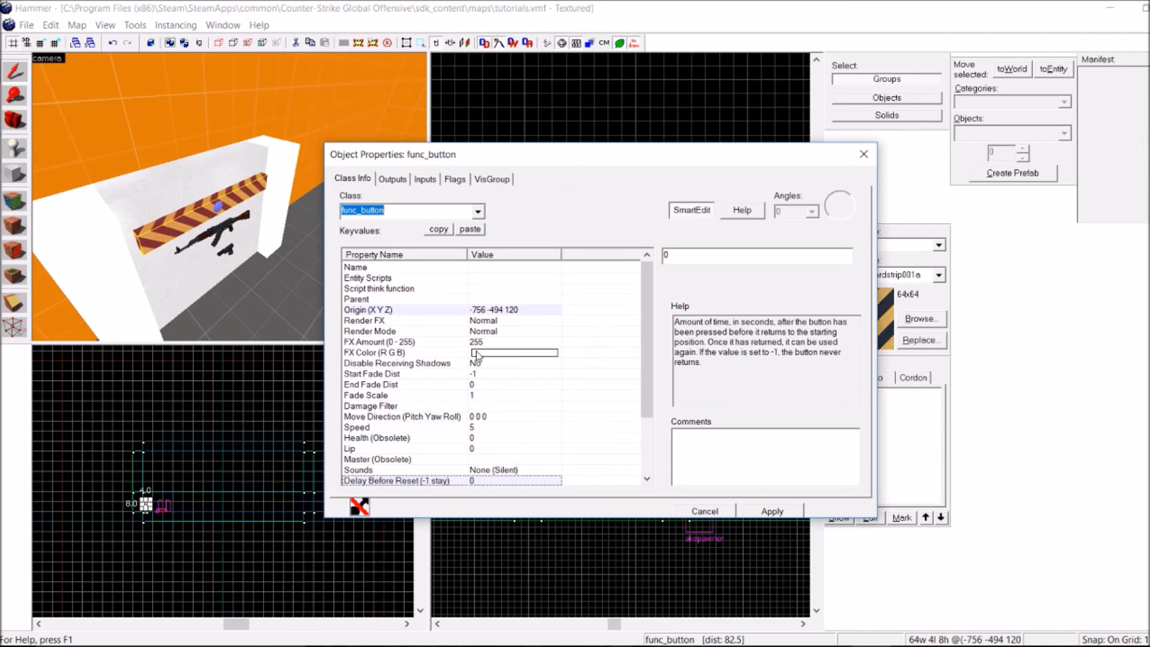
pyautogui.scroll(-3)
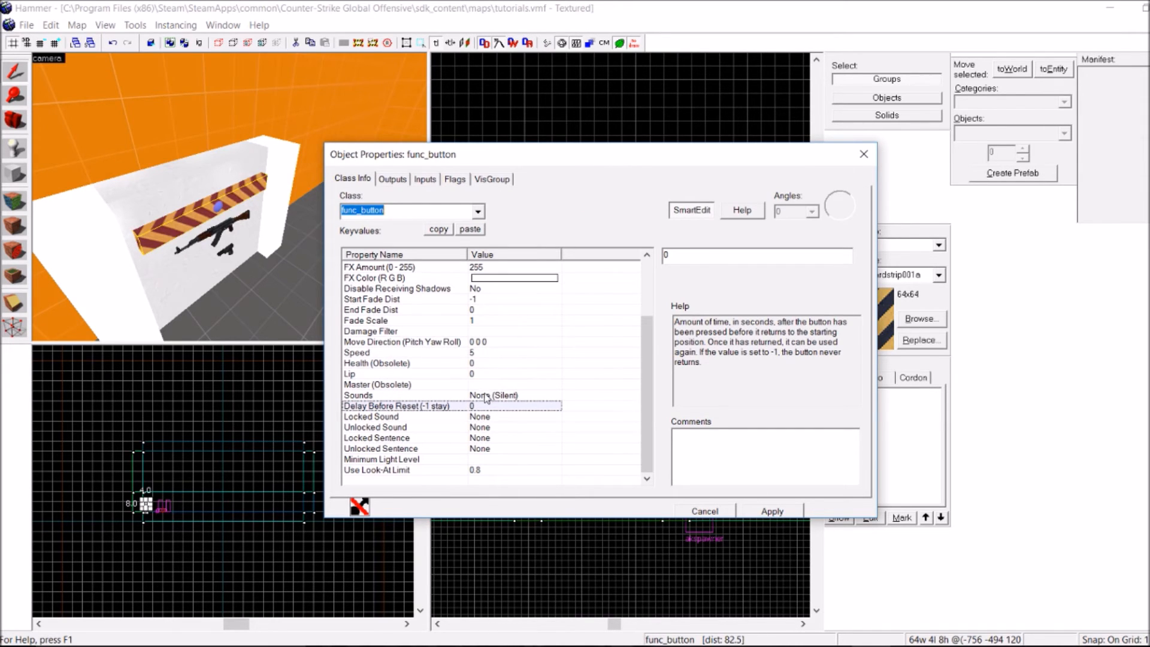
pyautogui.scroll(3)
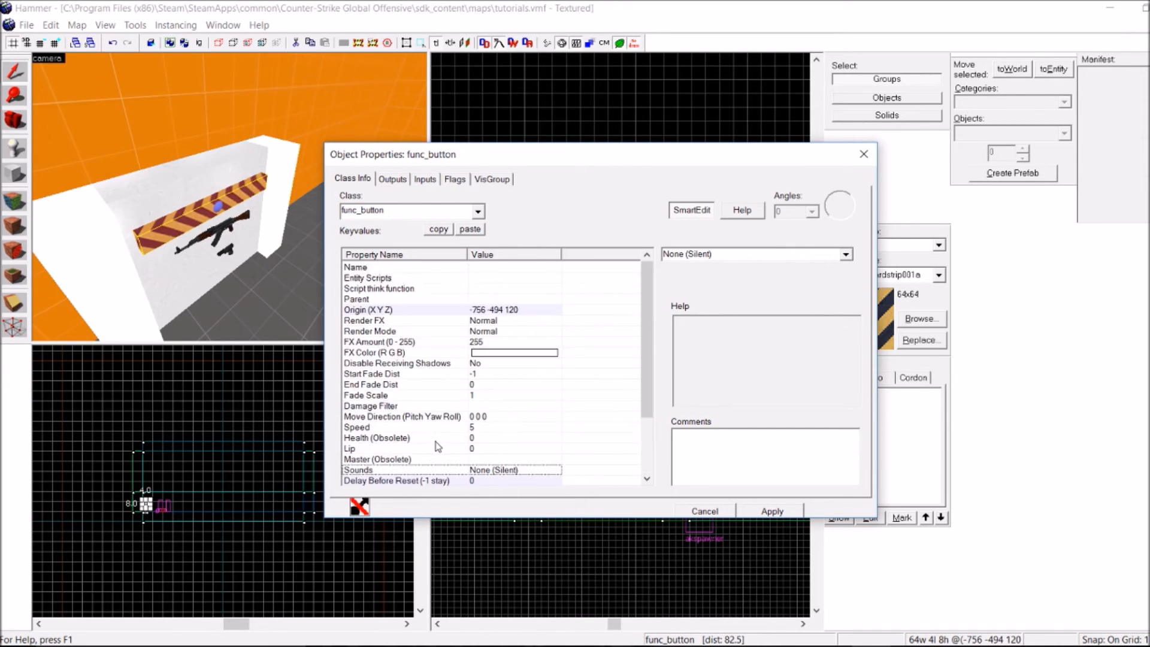